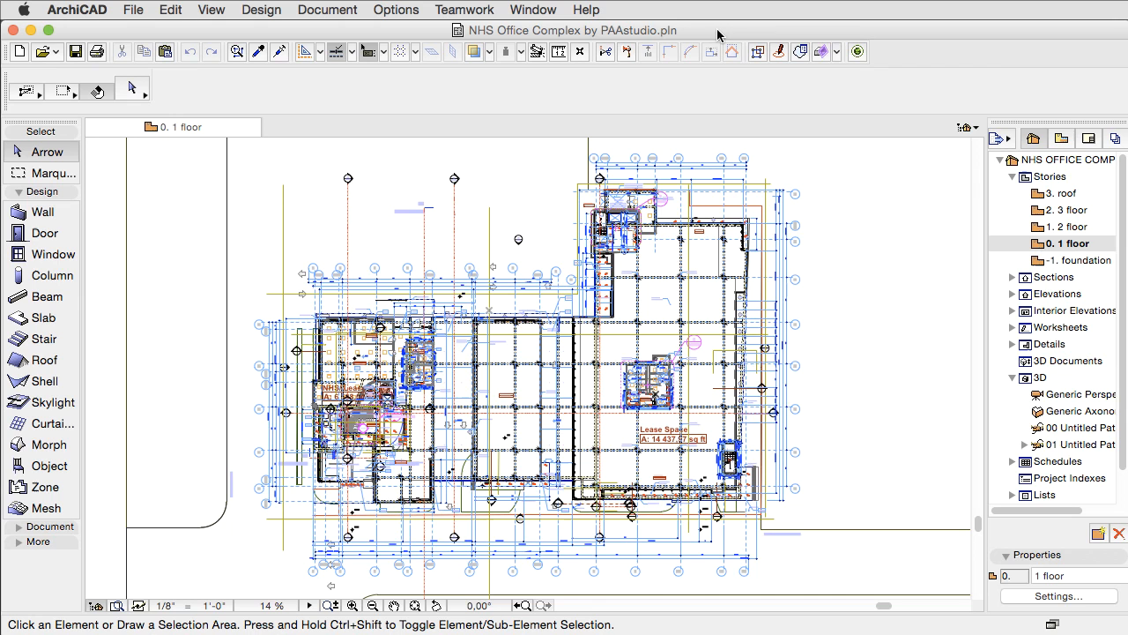
Step: Open the Generic Perspective 3D view and expand the Elevations list in the Navigator
double_click(1080, 394)
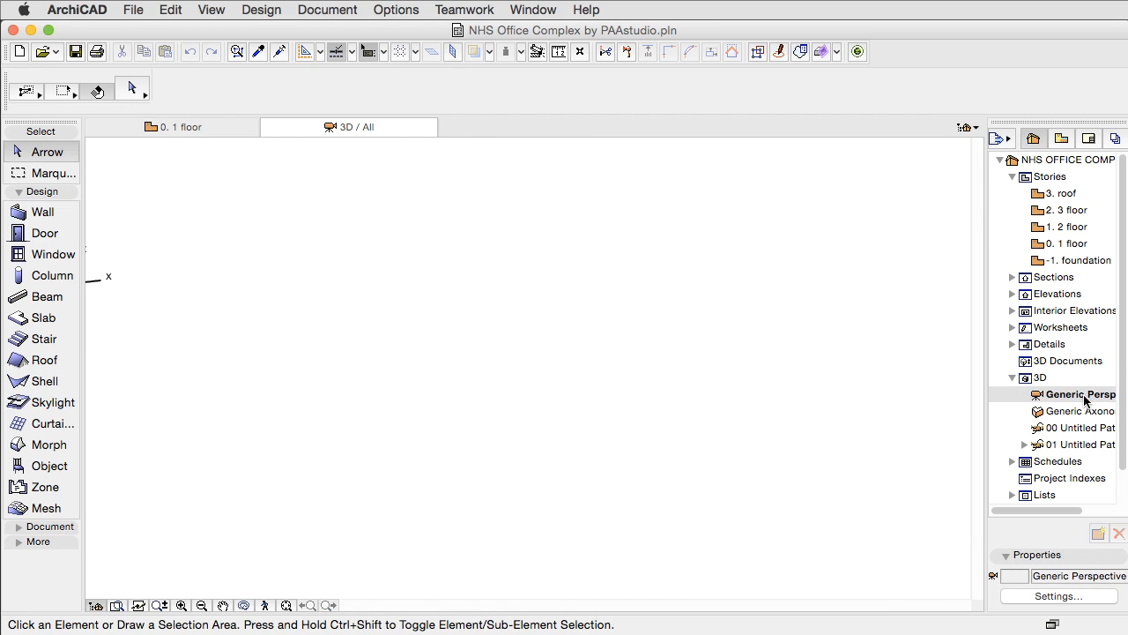
double_click(1081, 394)
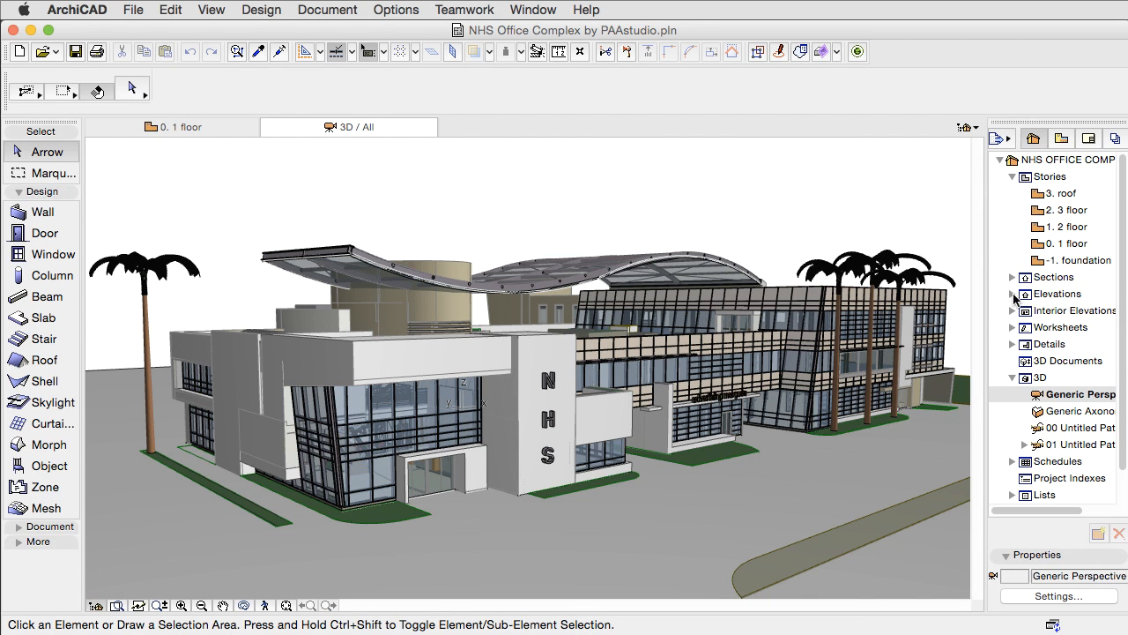
double_click(1079, 310)
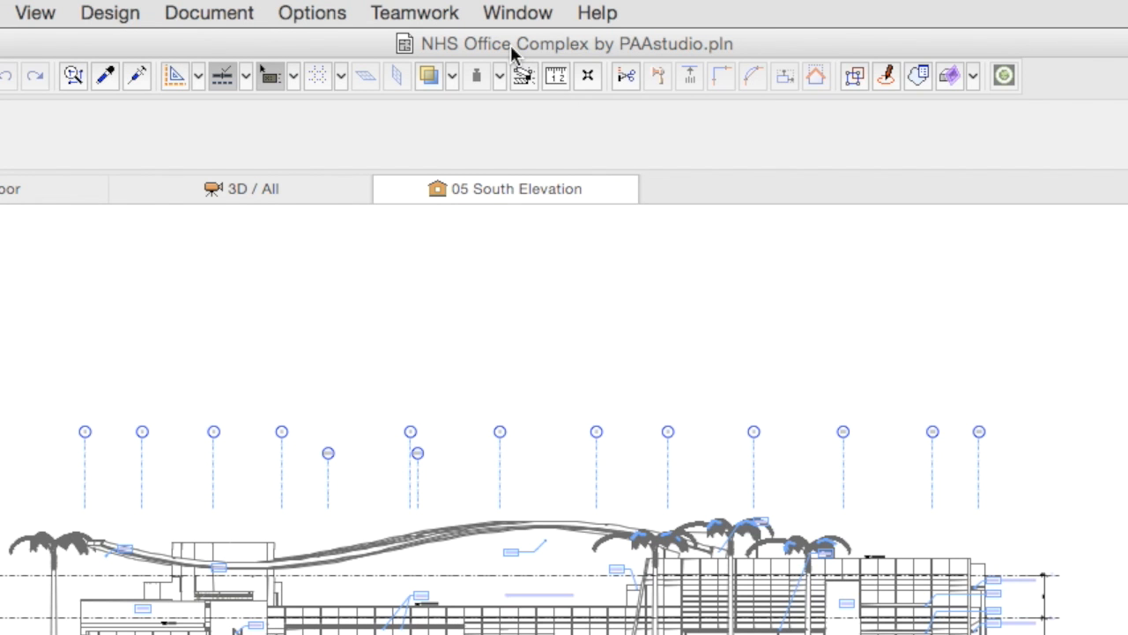
click(564, 43)
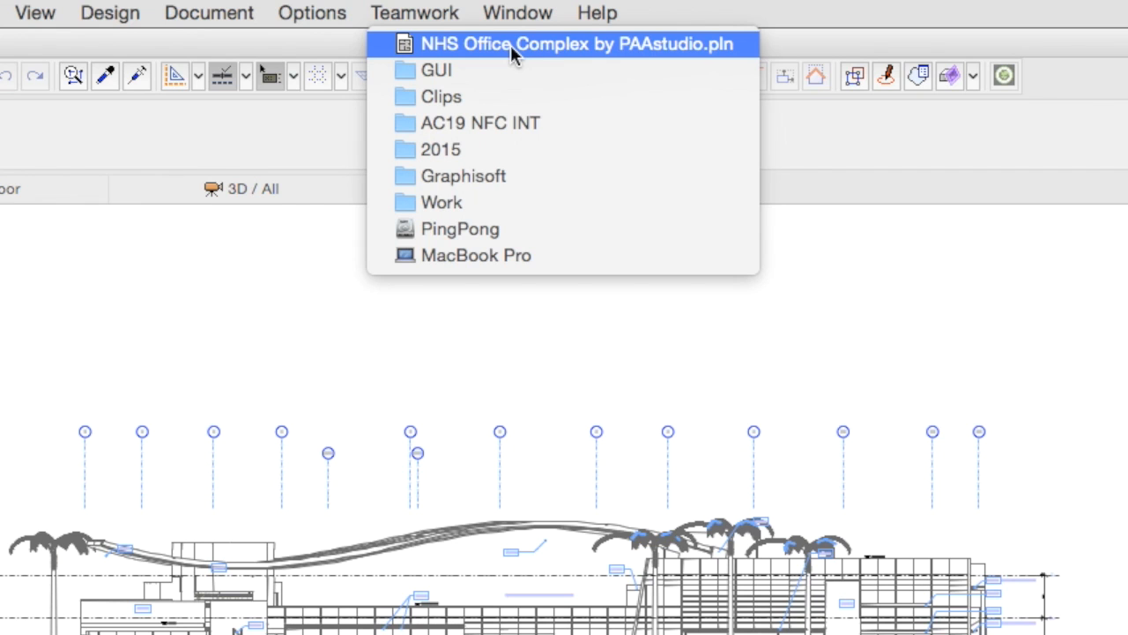
click(577, 44)
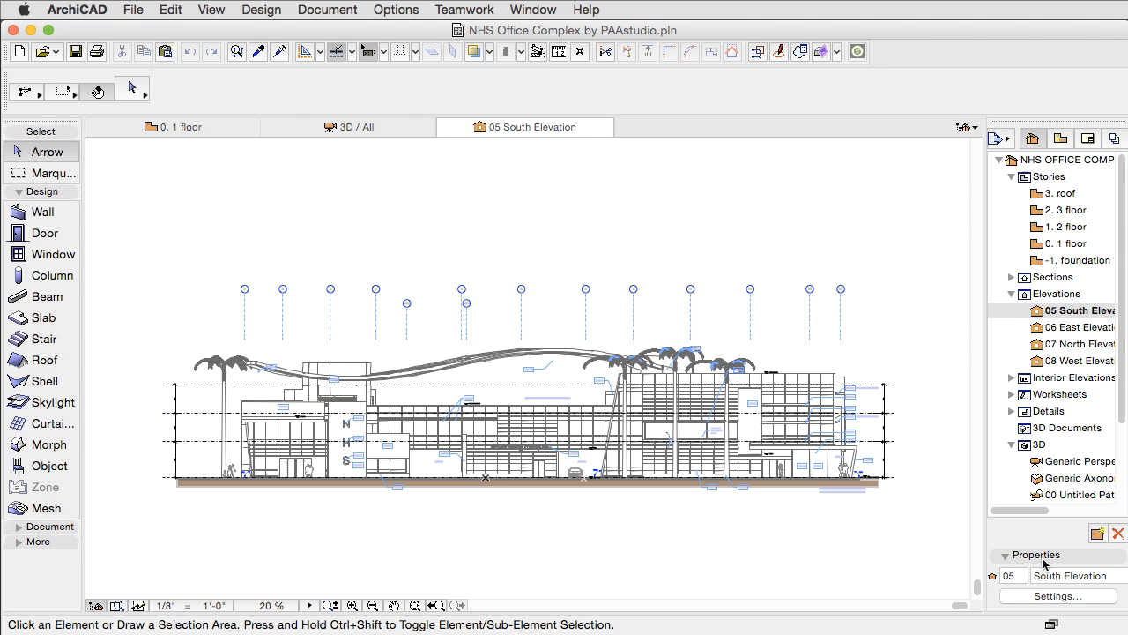
click(572, 30)
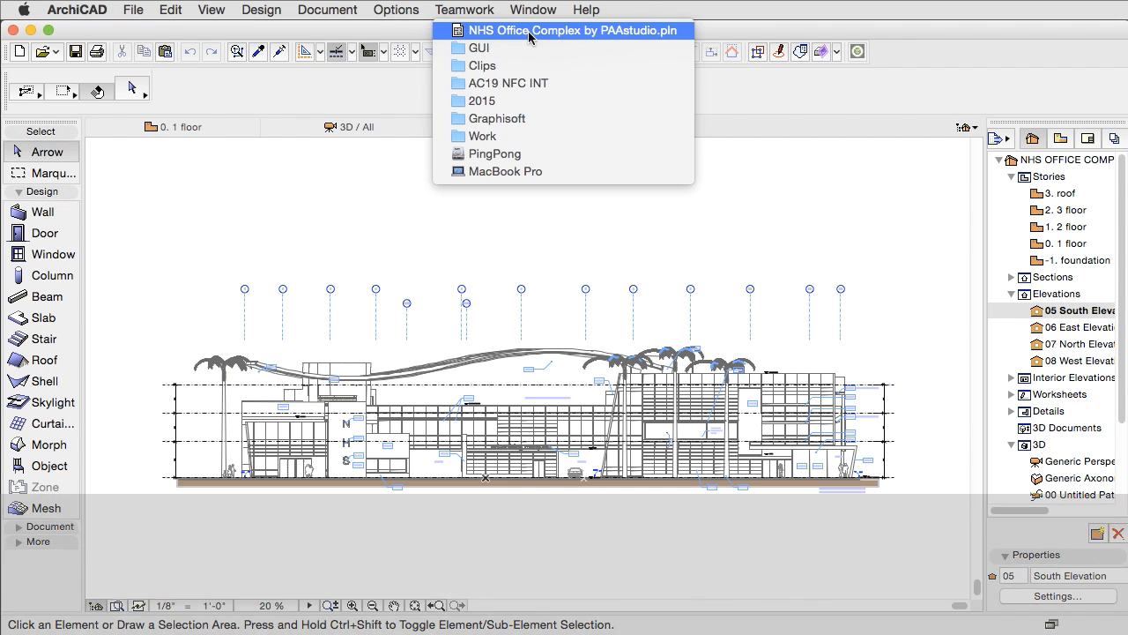
key(cmd)
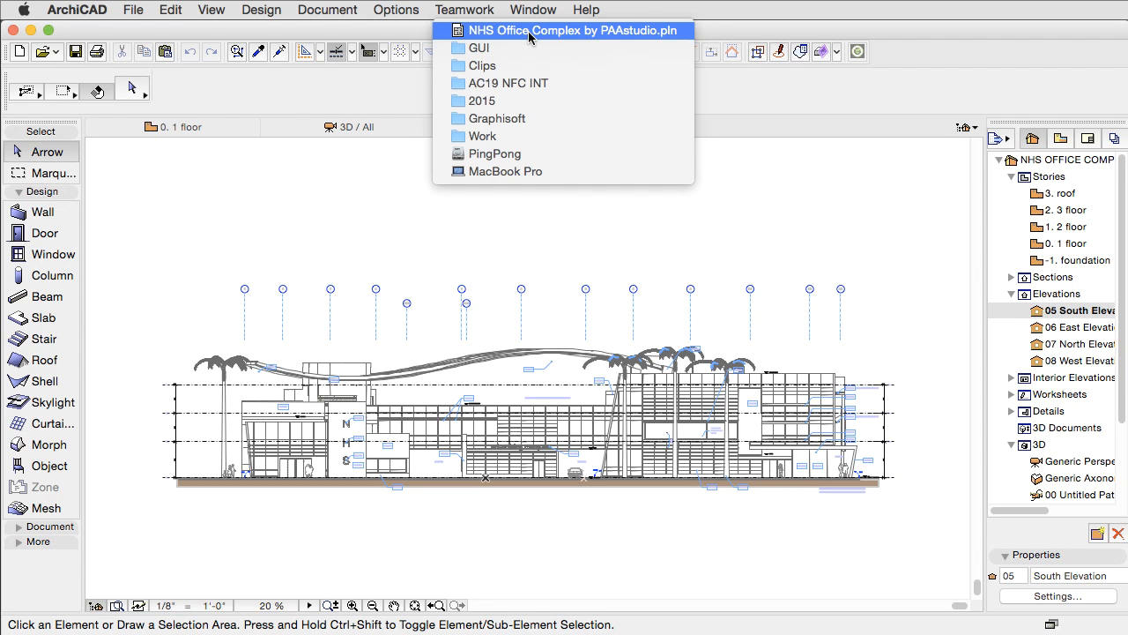
mouse_move(524, 118)
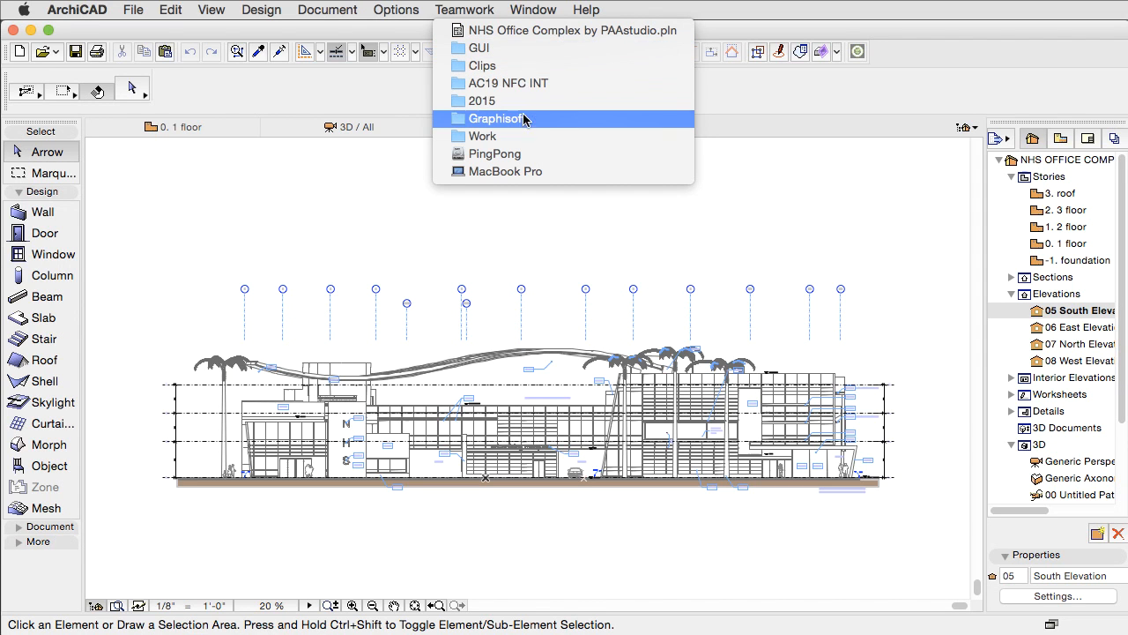
mouse_move(529, 47)
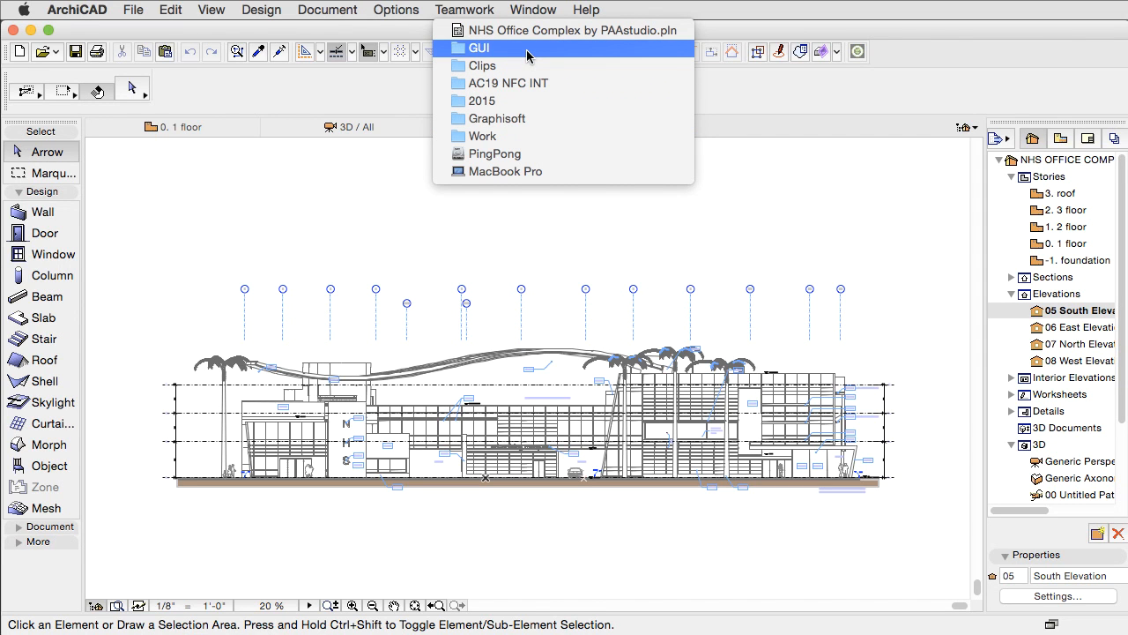
click(479, 47)
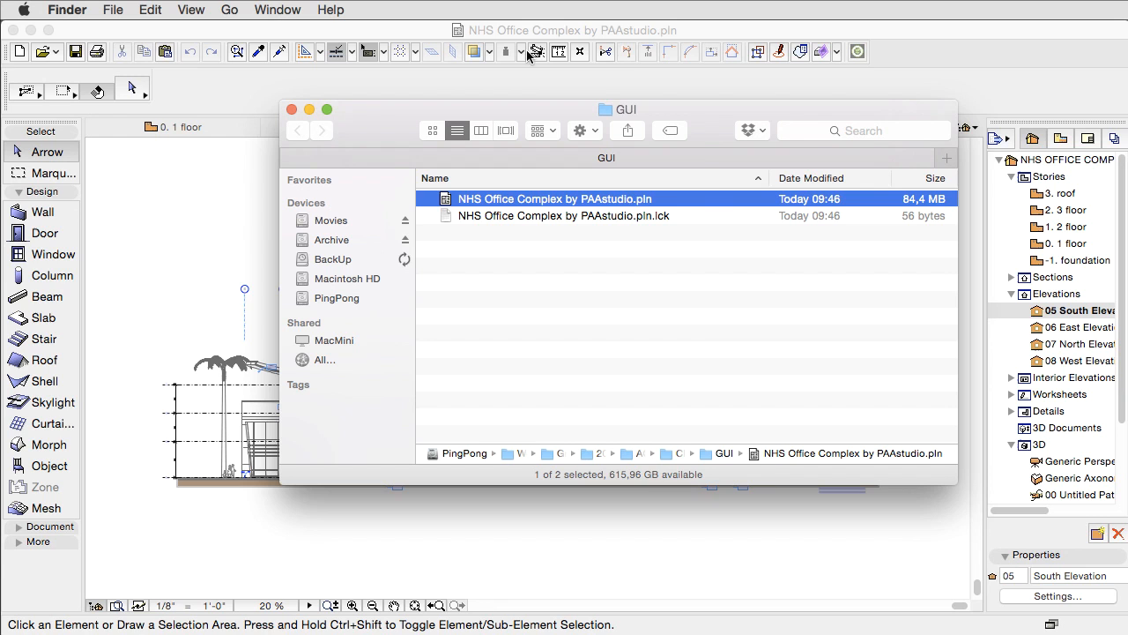
click(605, 108)
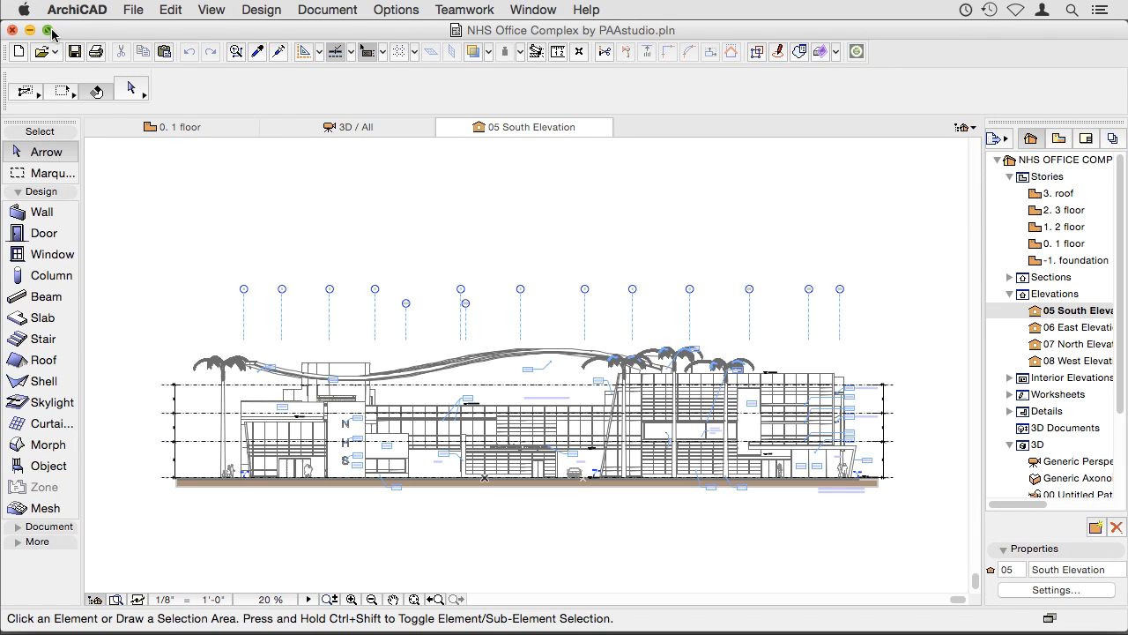
mouse_move(348, 126)
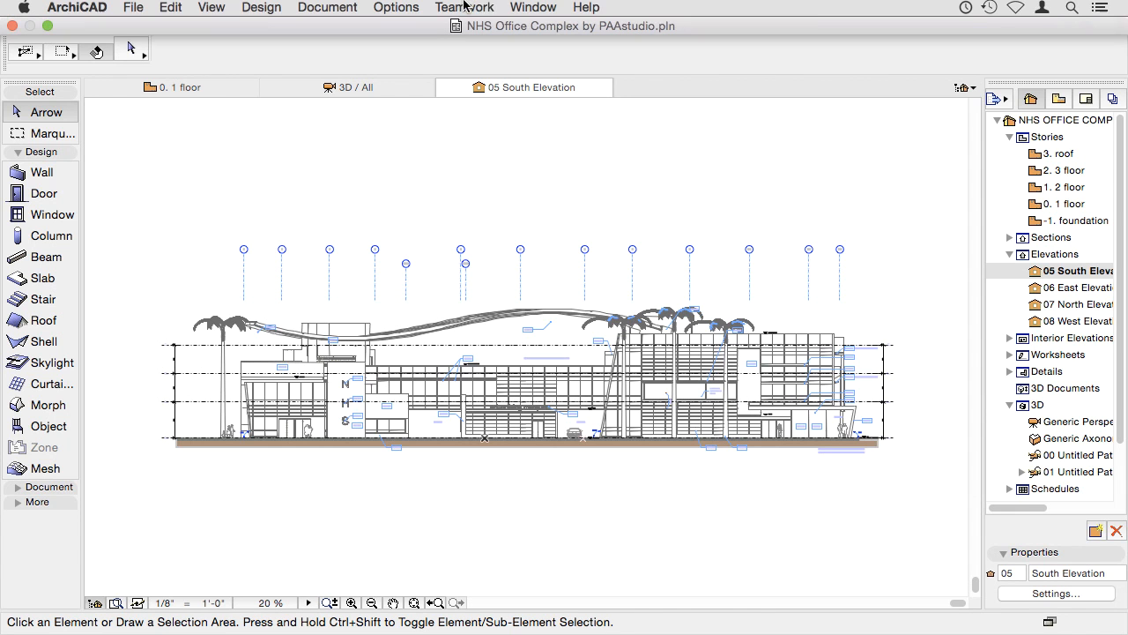
Step: Browse the Edit and Teamwork menus, then exit full screen from the Window menu
click(170, 9)
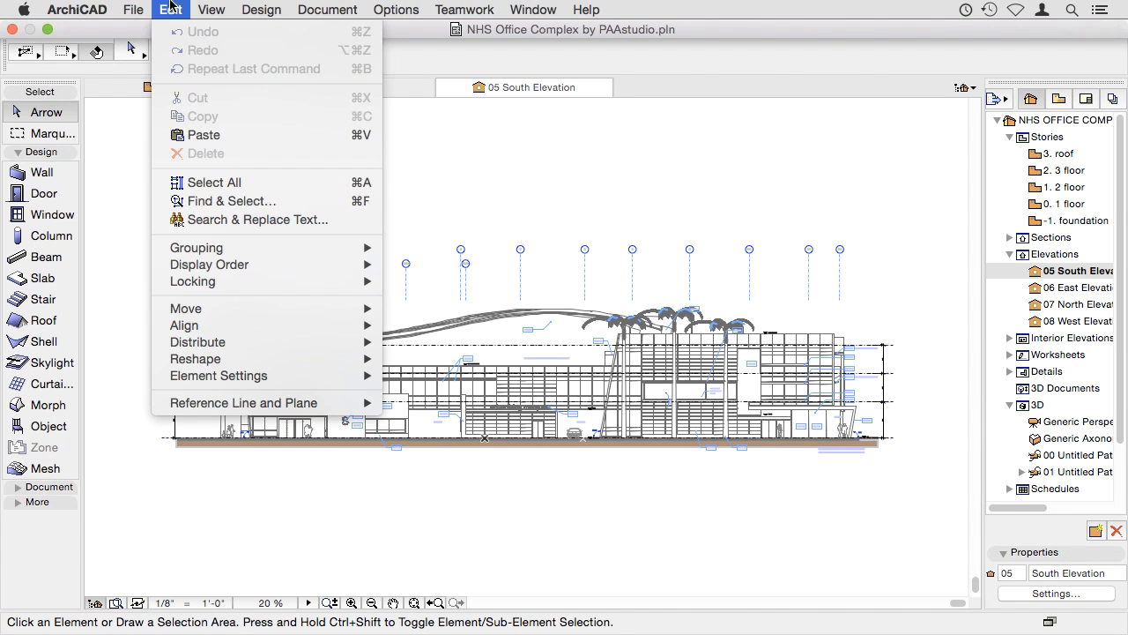
click(464, 10)
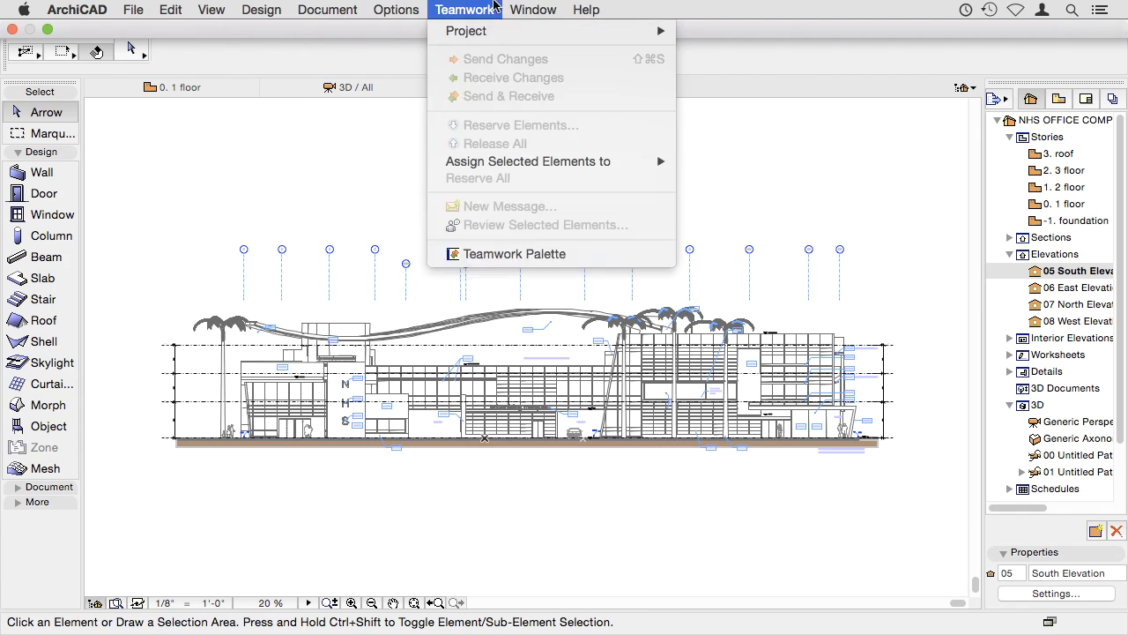
click(533, 9)
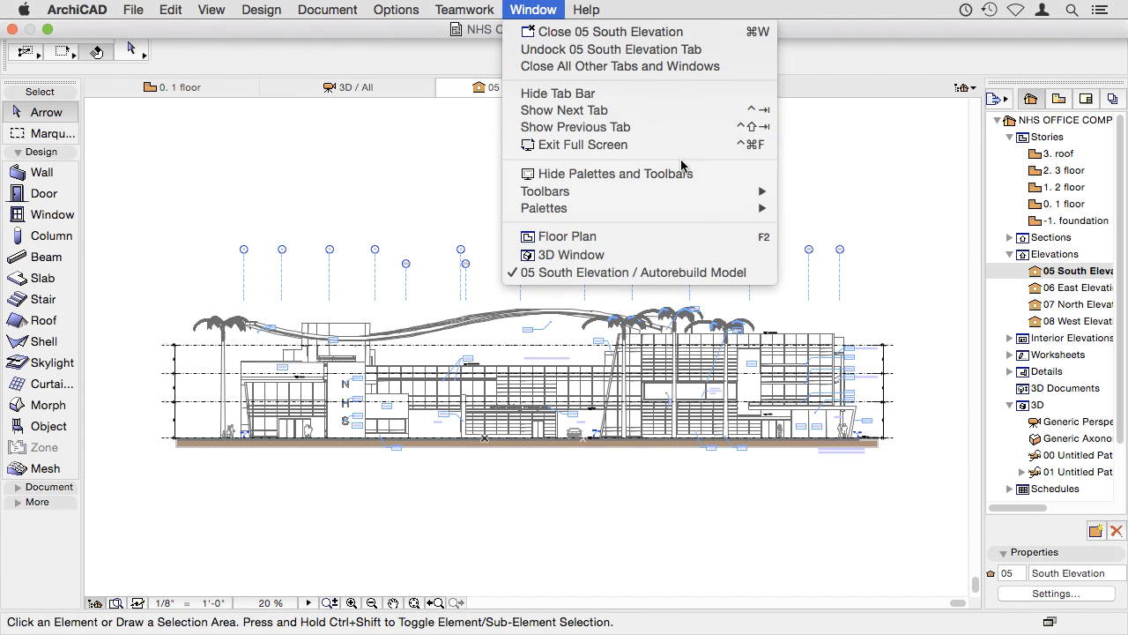
click(582, 144)
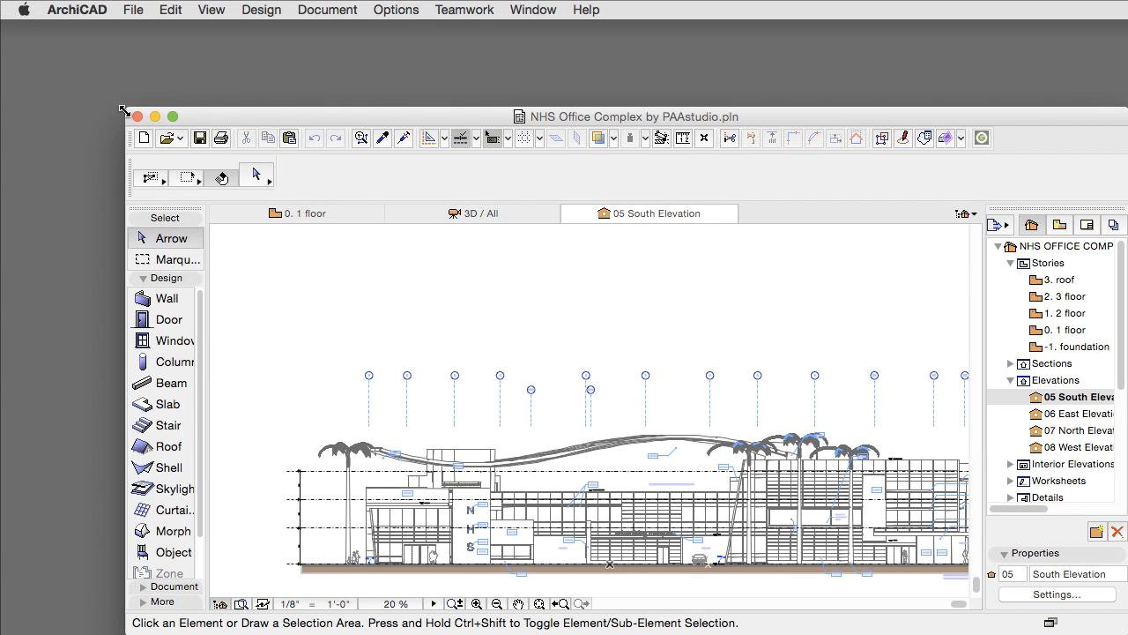
Step: Enlarge the ArchiCAD project window to fill the screen
click(173, 115)
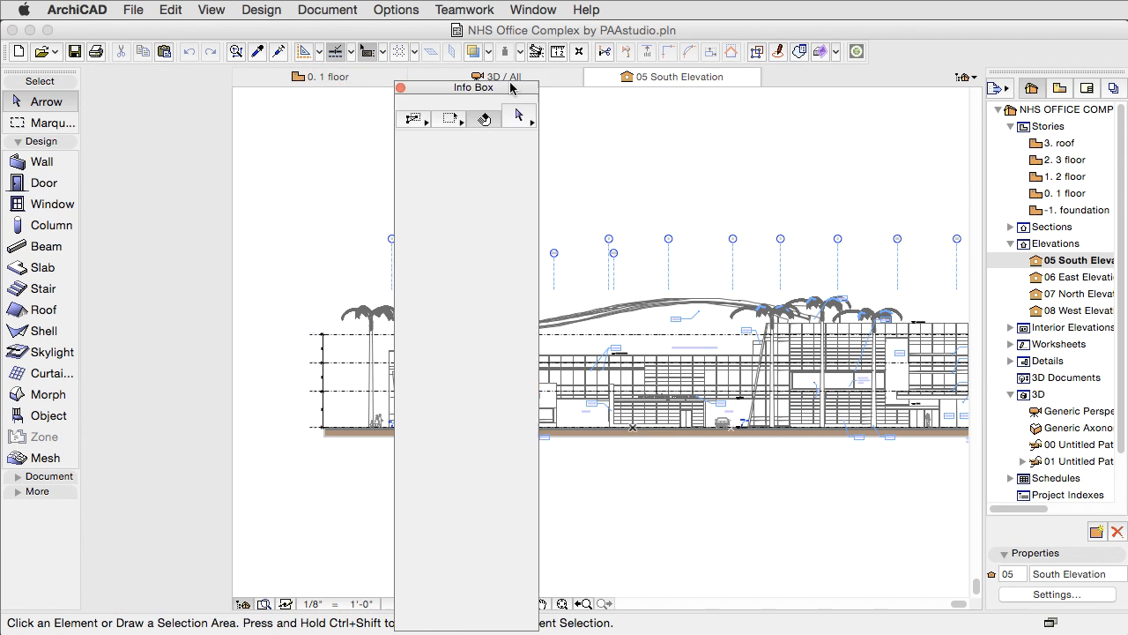
Step: Drag the floating Info Box into the dock above the view tabs
drag(474, 87, 935, 84)
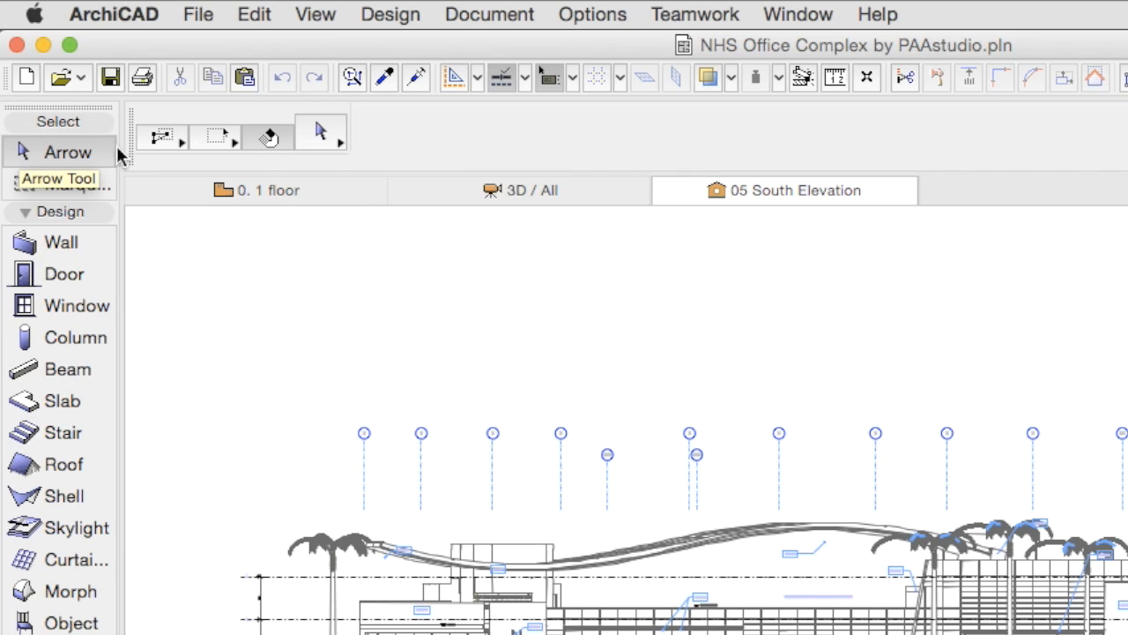
mouse_move(84, 119)
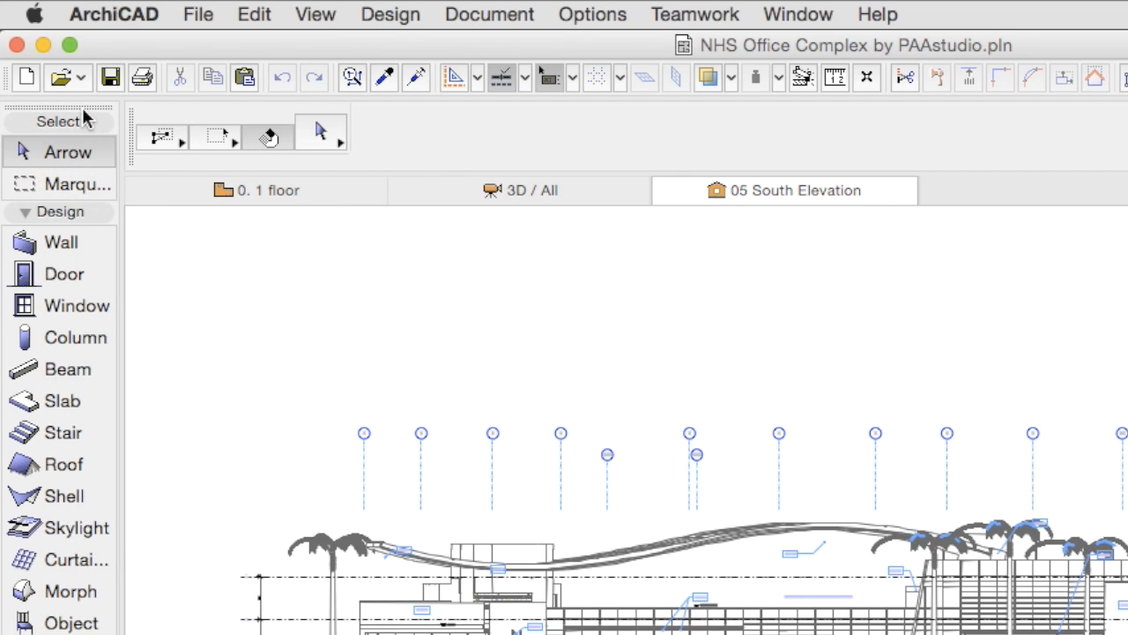
mouse_move(34, 116)
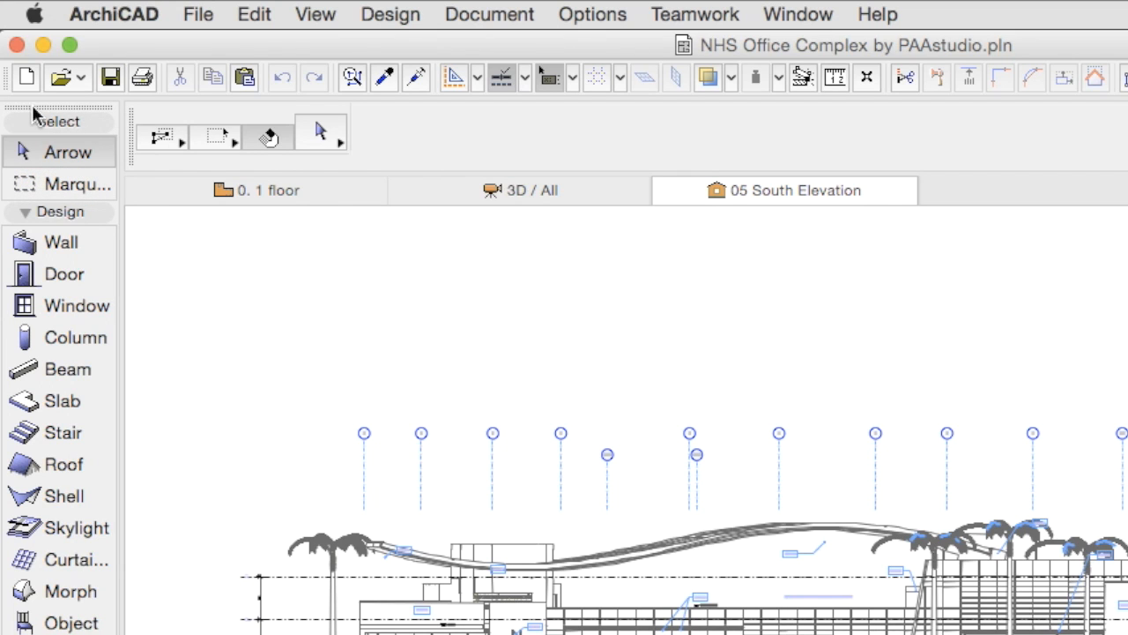
mouse_move(84, 117)
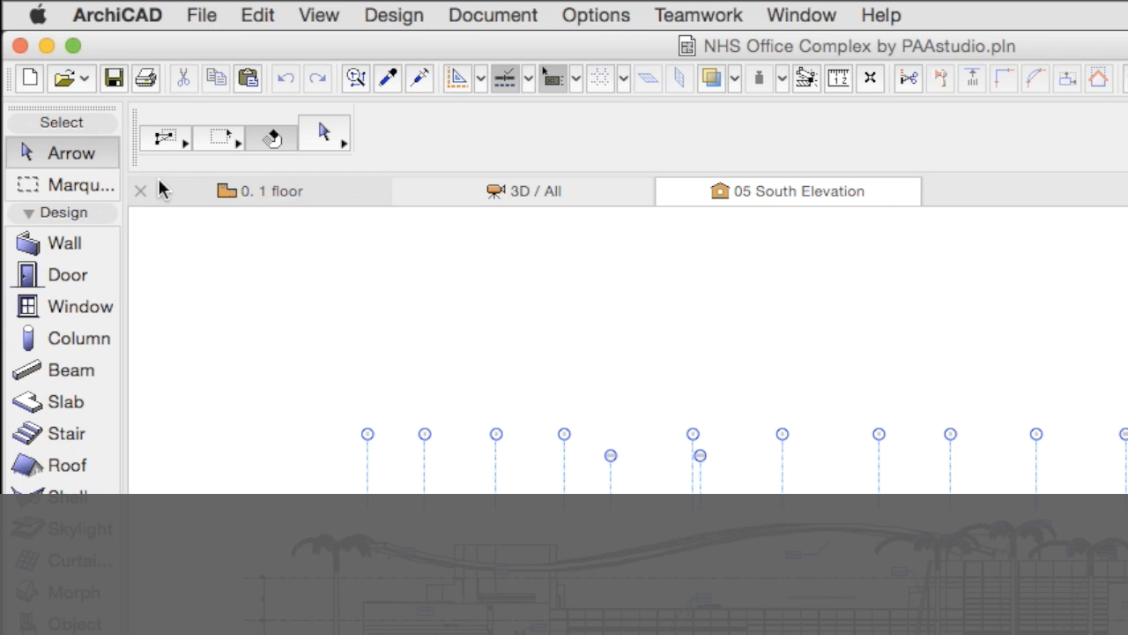
double_click(255, 564)
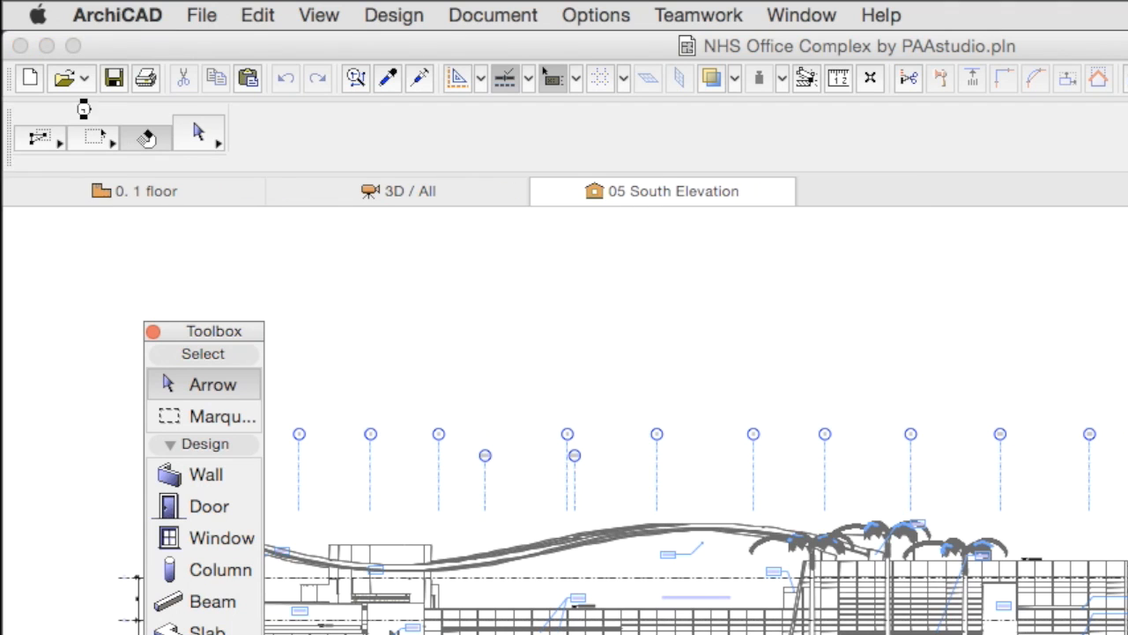
mouse_move(251, 344)
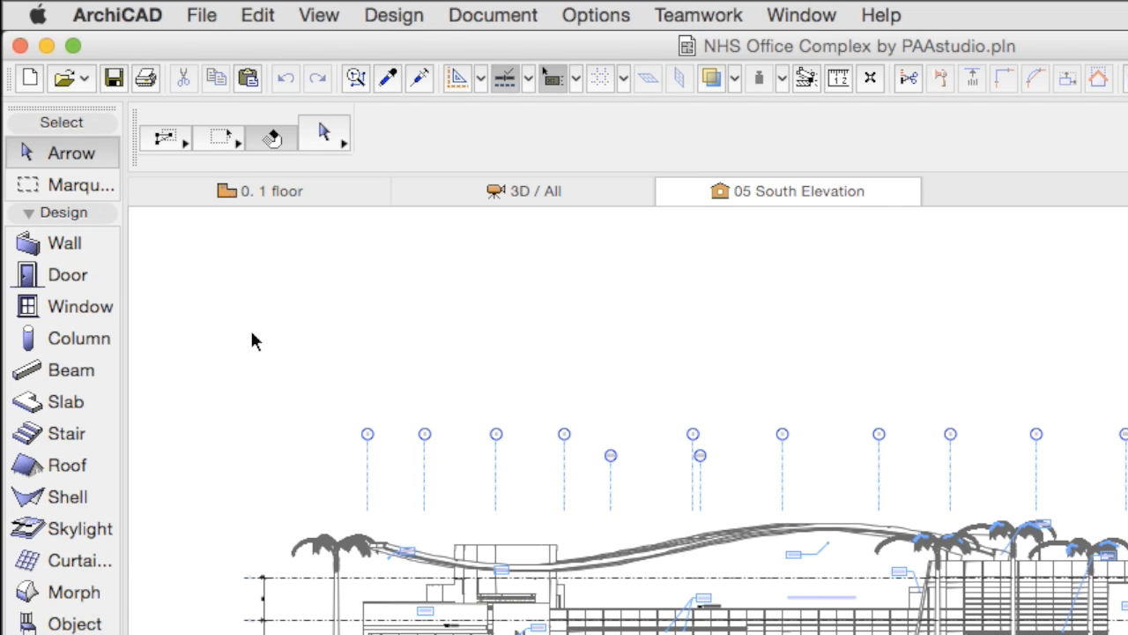
mouse_move(106, 119)
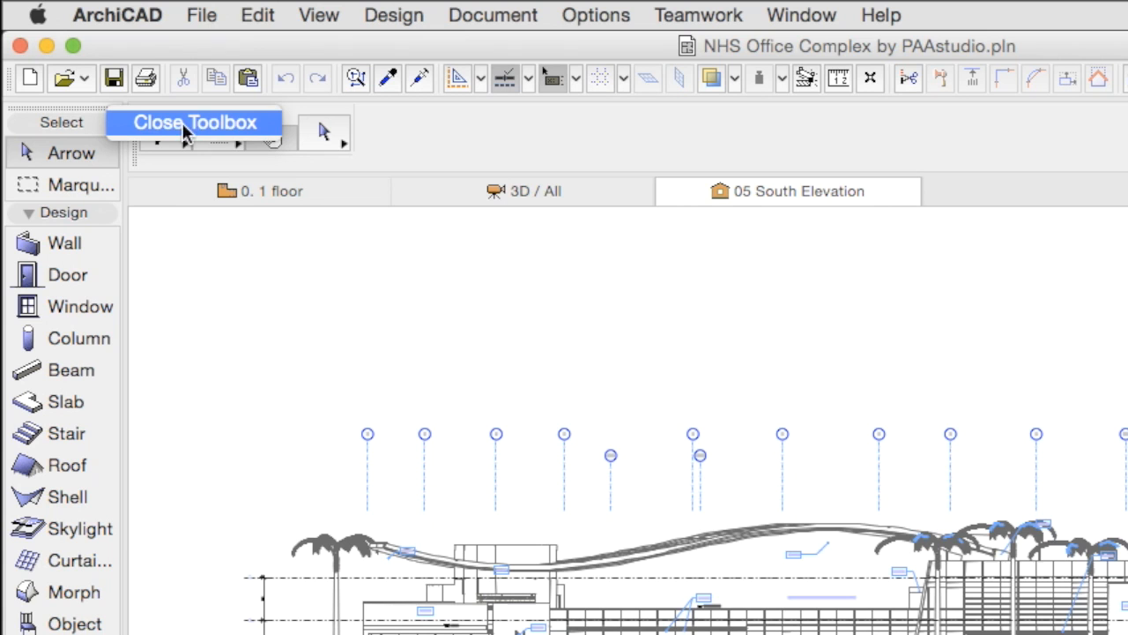
mouse_move(277, 139)
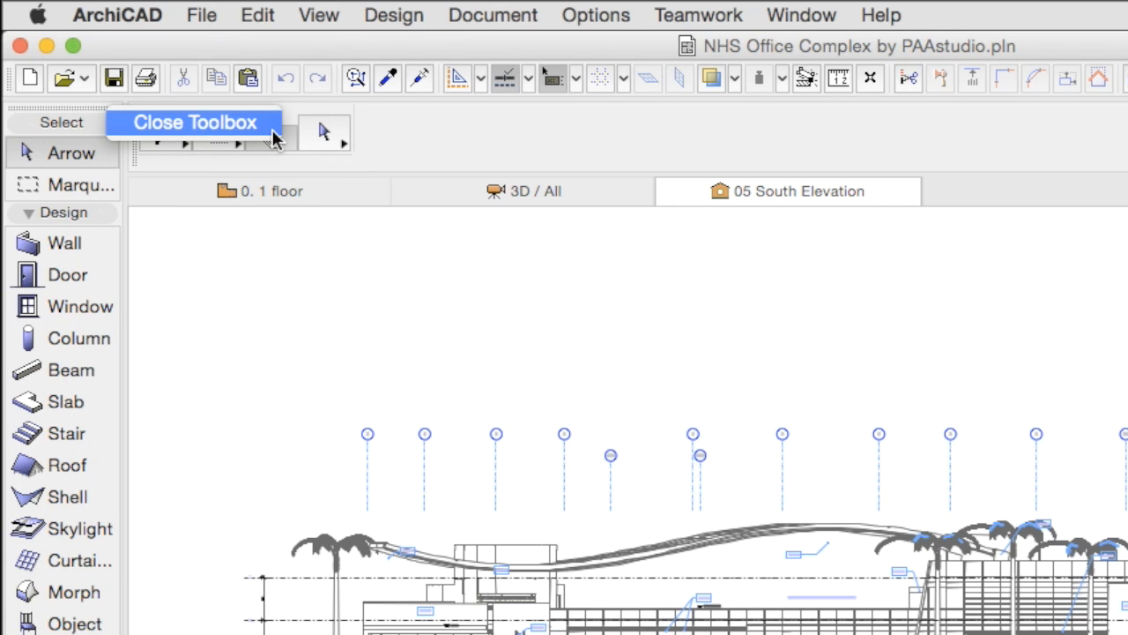
mouse_move(408, 141)
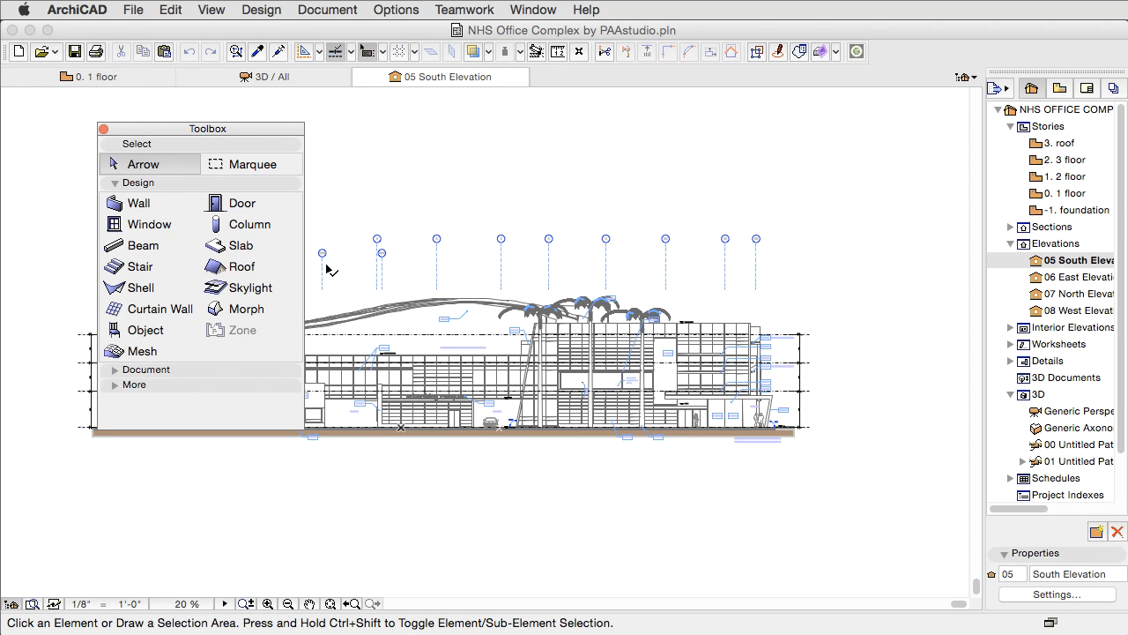
mouse_move(287, 145)
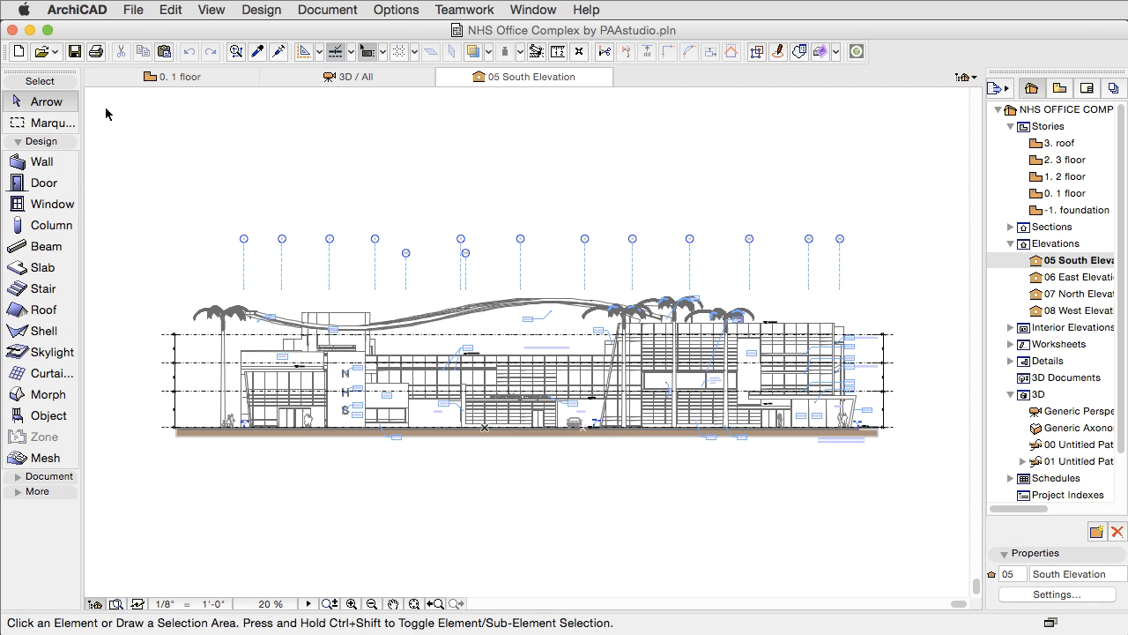
mouse_move(68, 79)
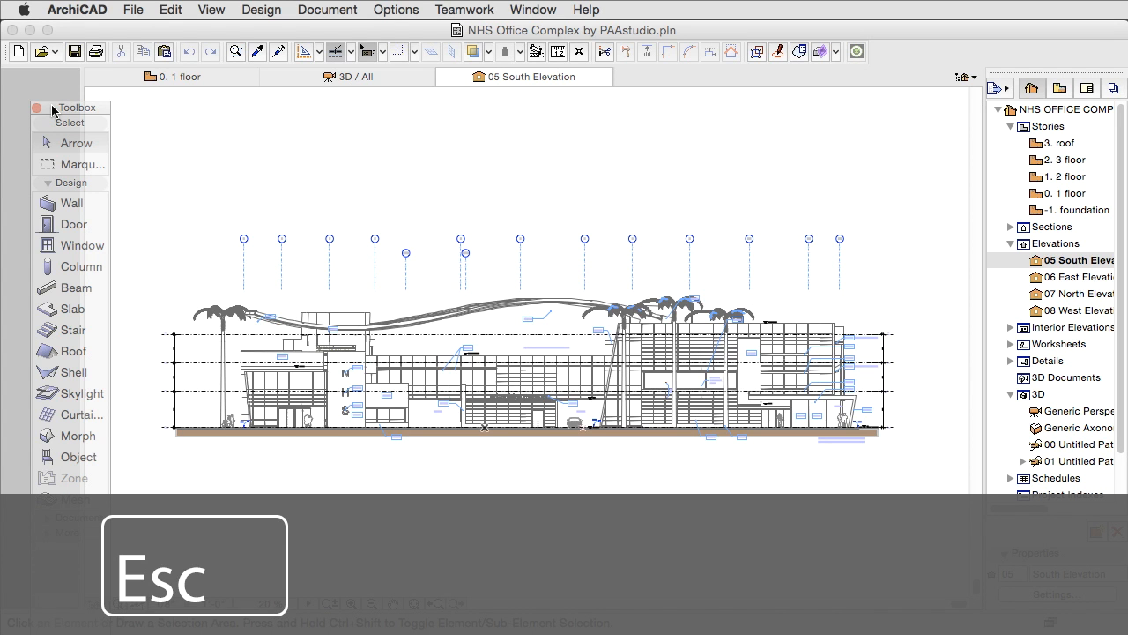
key(Escape)
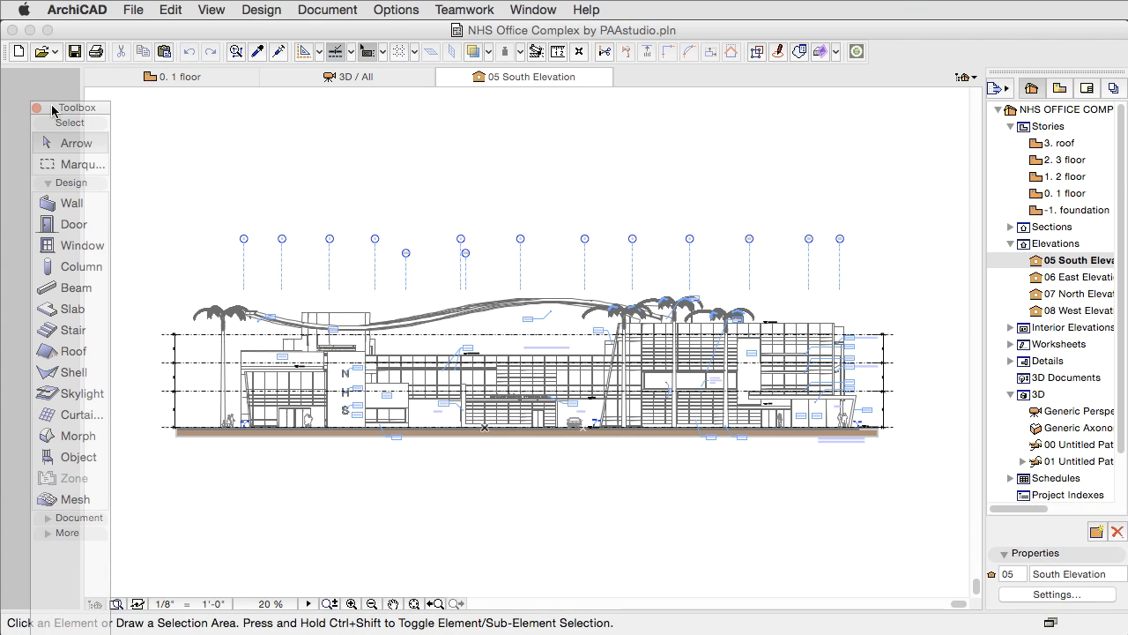